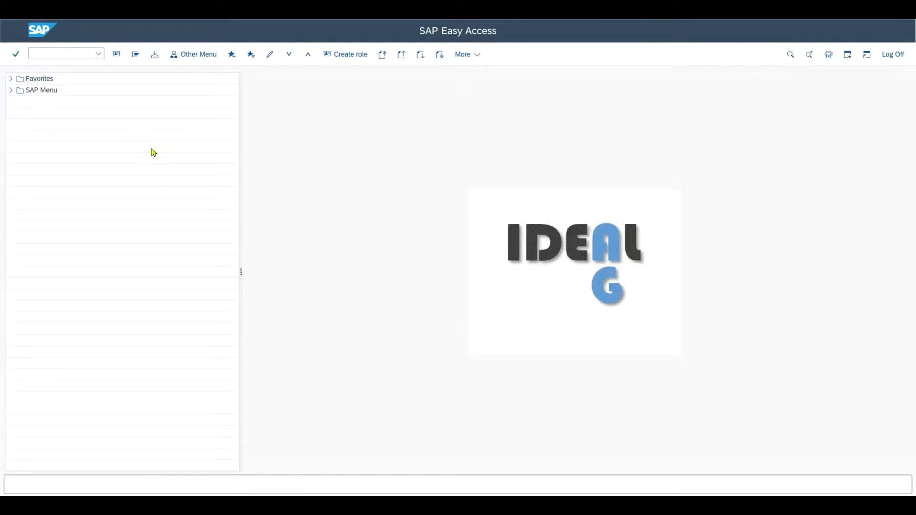
Run transaction OB29 to reach the fiscal year variants overview.
left_click(61, 54)
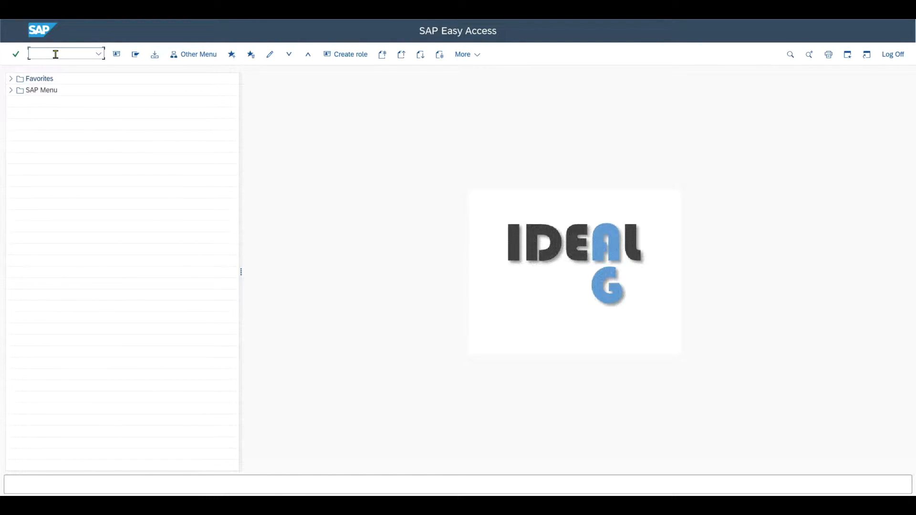
type("ob2")
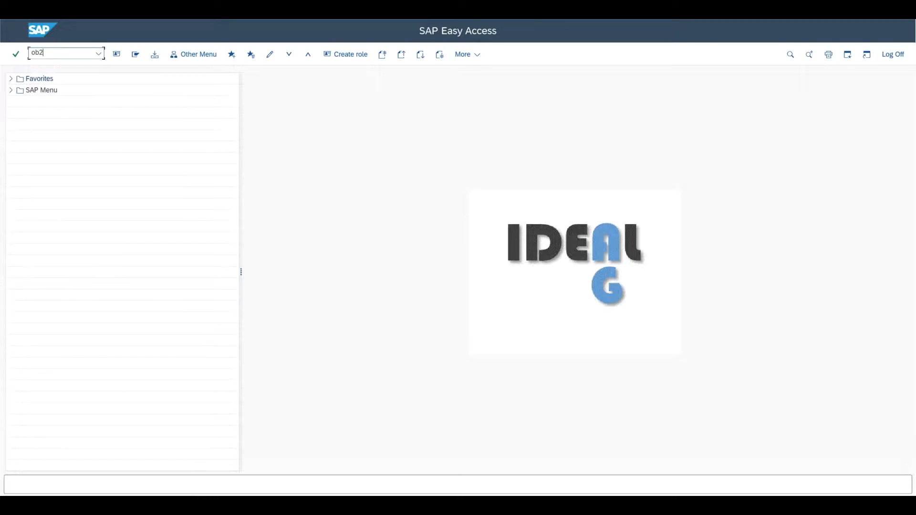
key("Enter")
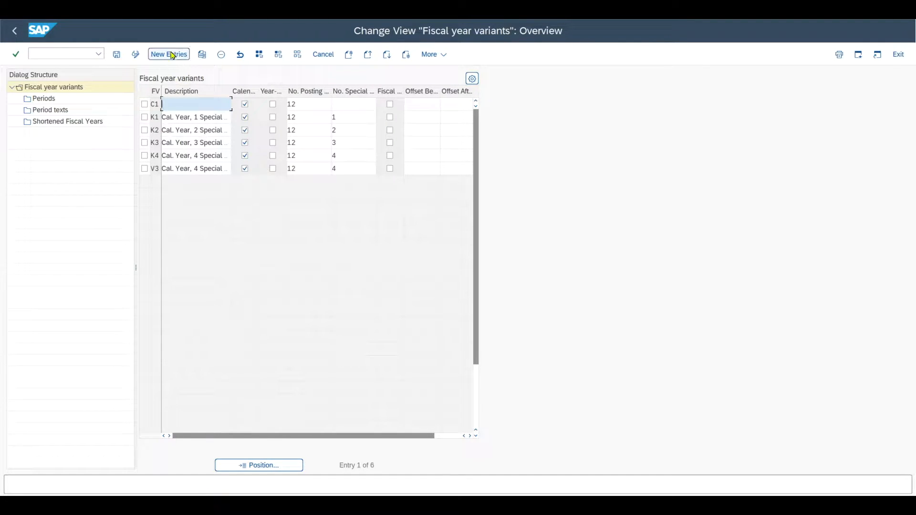
Add variant ZA described '30 Chars' and tick Calendar yr.
left_click(168, 53)
type("ZA")
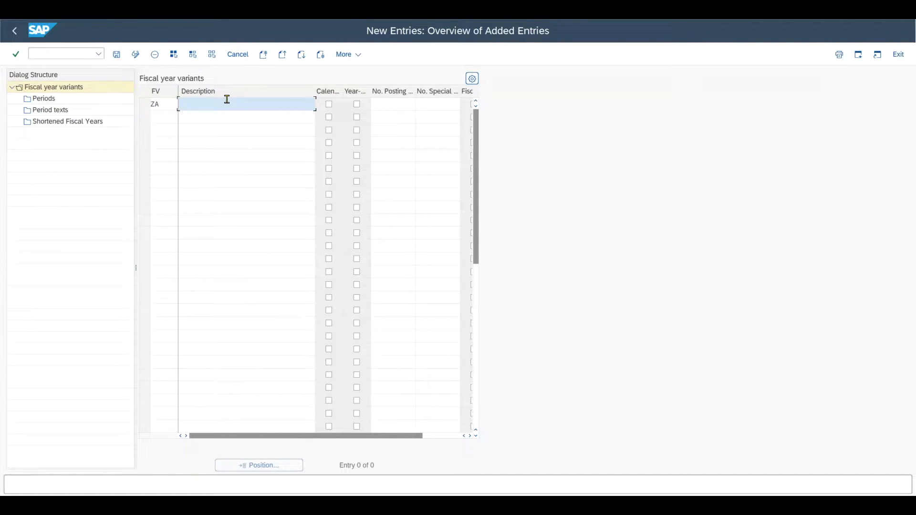
type("30 Chars")
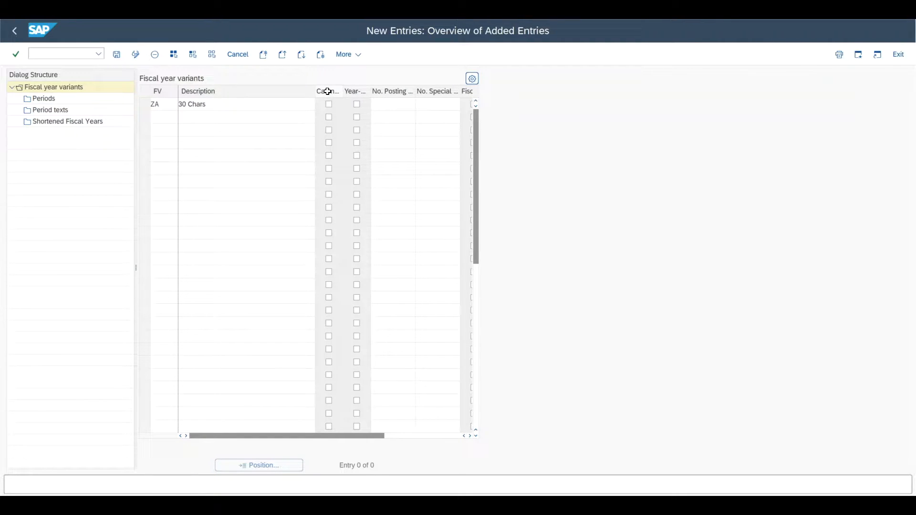
left_click(328, 104)
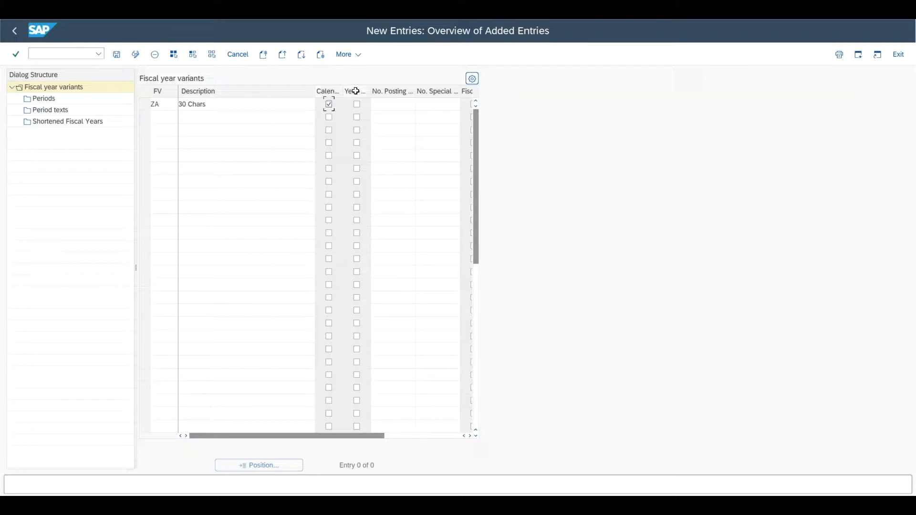
left_click(154, 104)
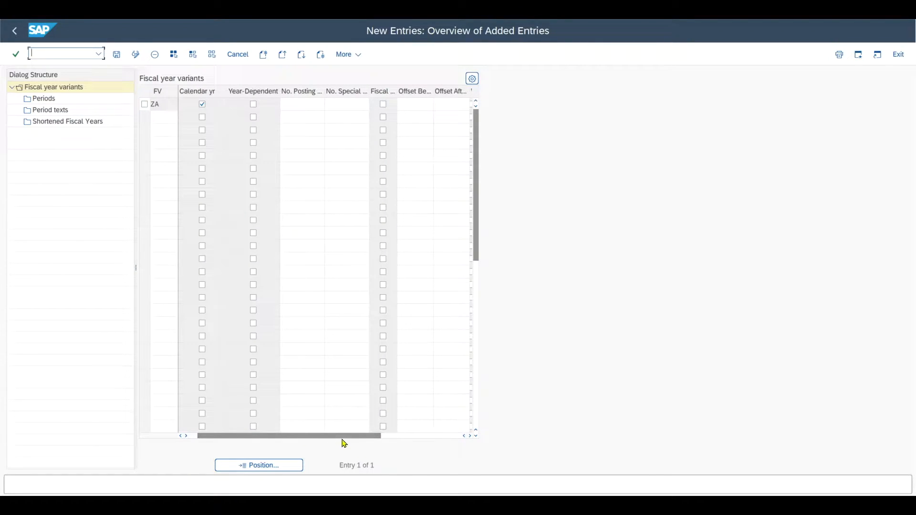
Enter 12 posting periods and 4 special periods for ZA.
left_click(319, 104)
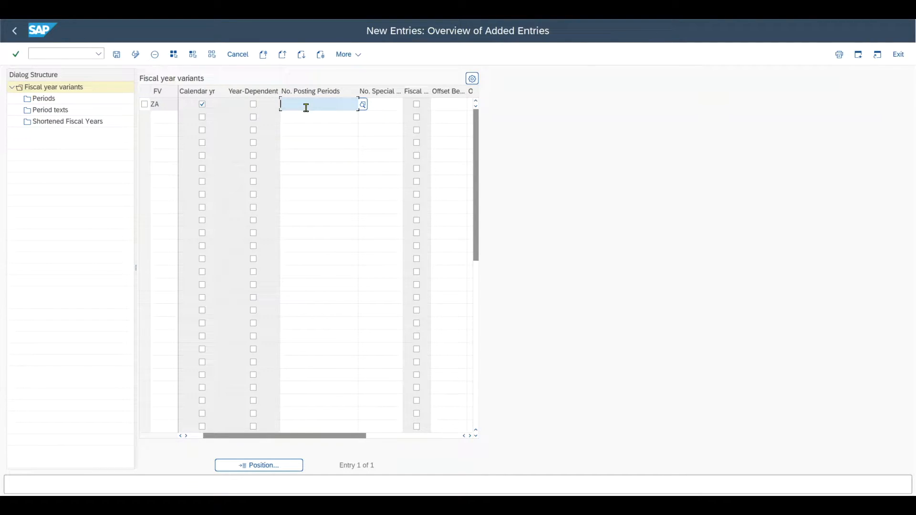
type("12")
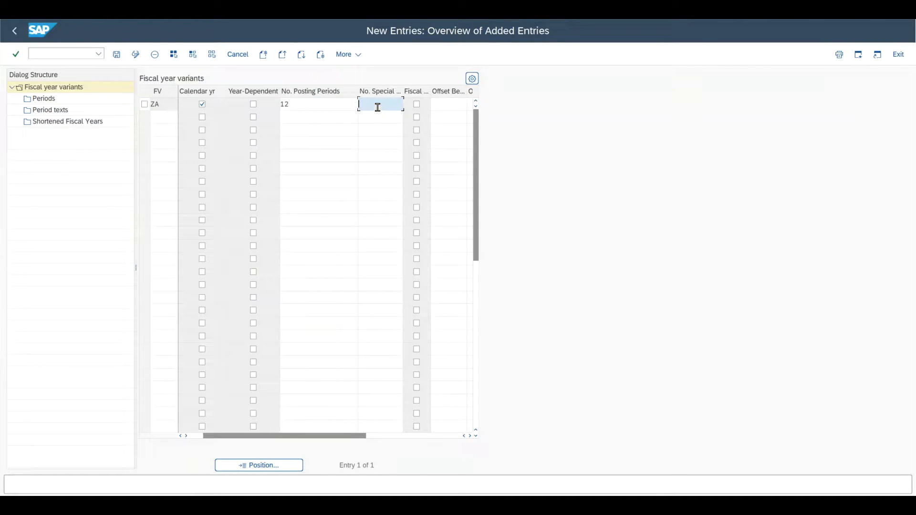
type("4")
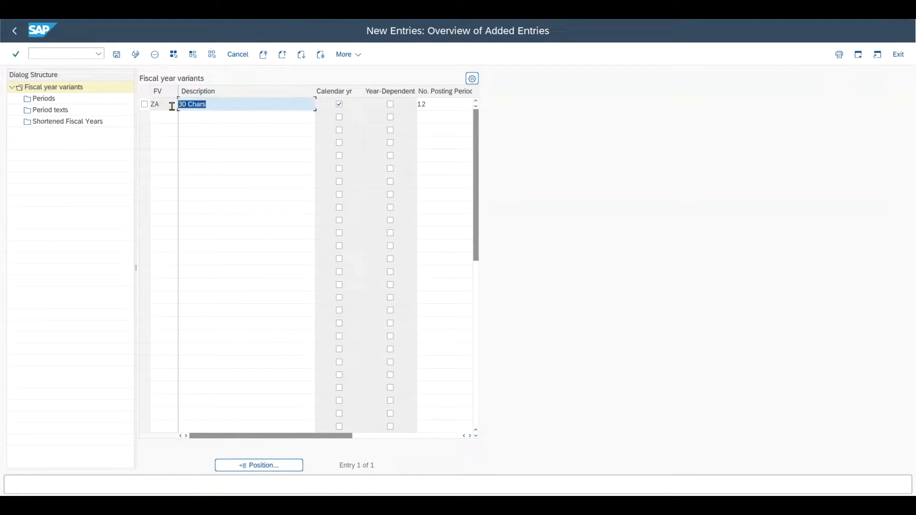
scroll("right", 3)
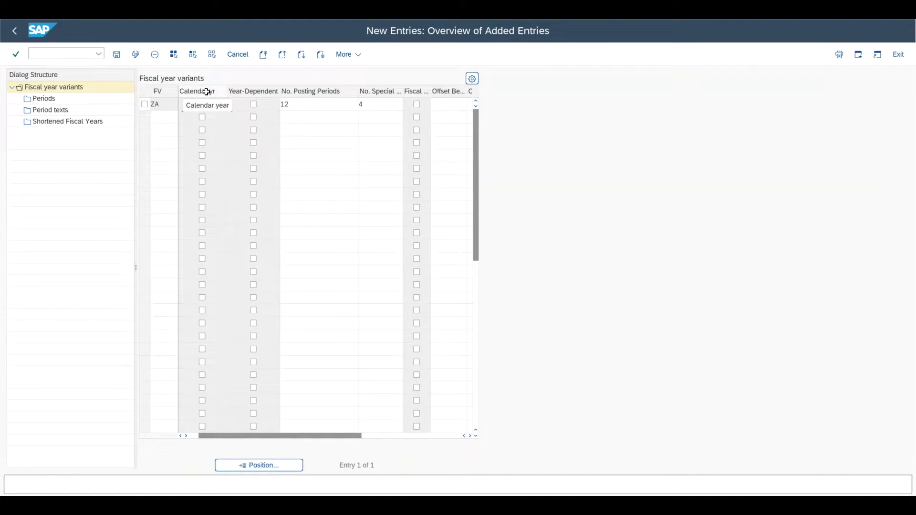
left_click(202, 104)
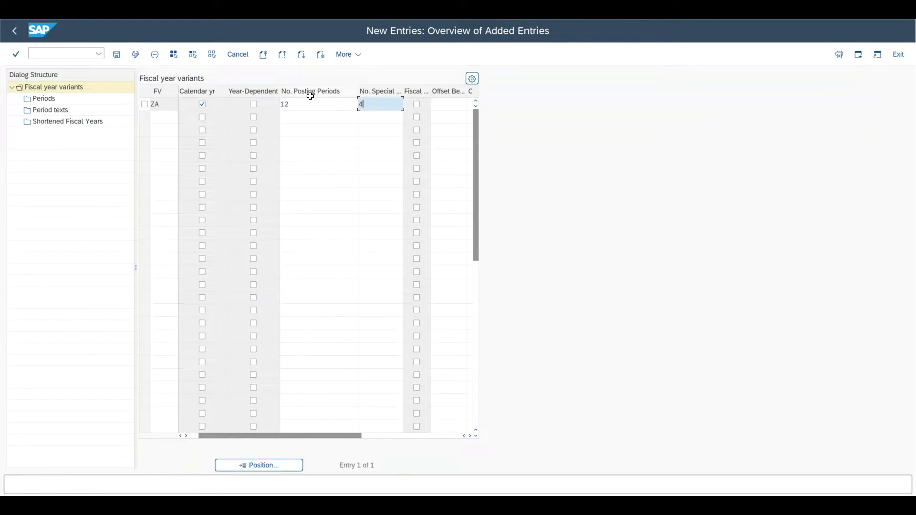
Select the ZA row and view its empty period texts.
left_click(144, 104)
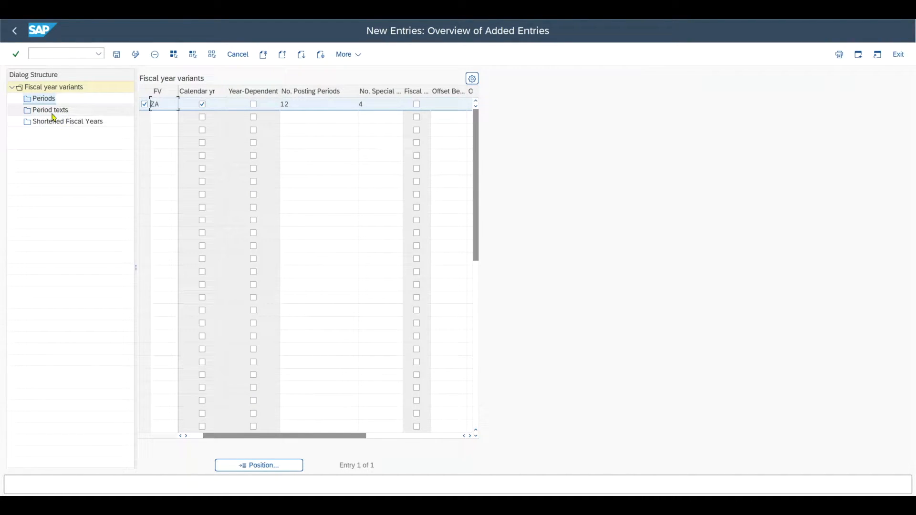
mouse_move(43, 99)
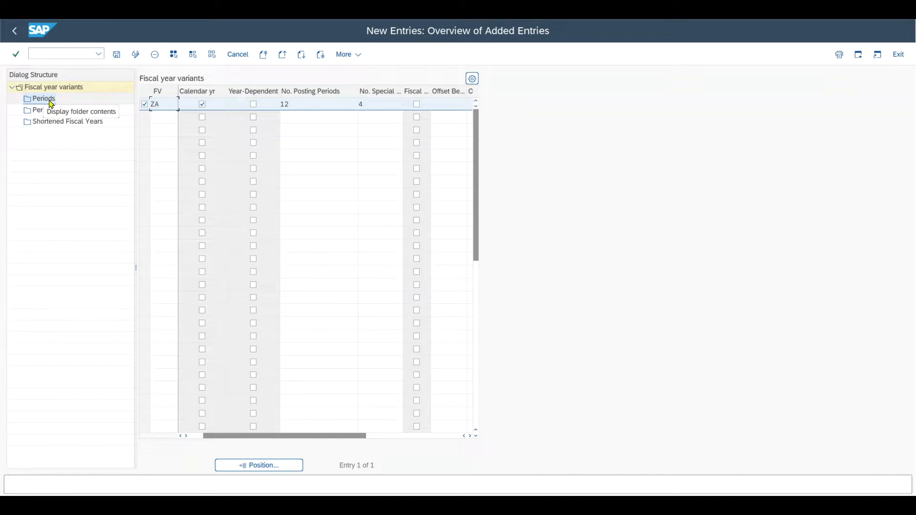
mouse_move(201, 91)
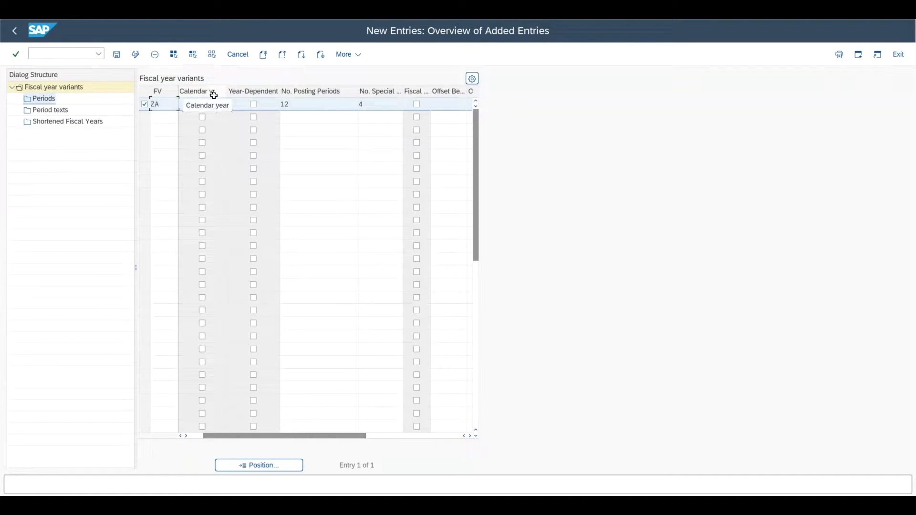
left_click(202, 104)
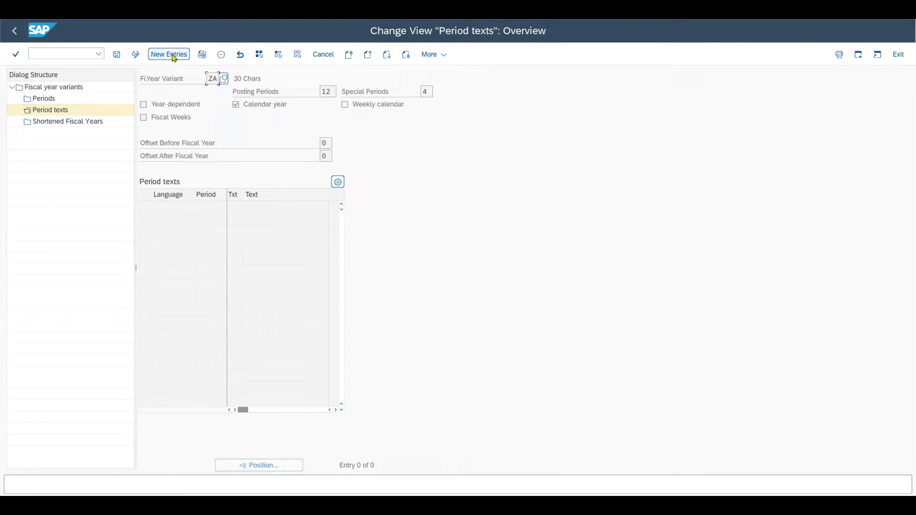
mouse_move(82, 129)
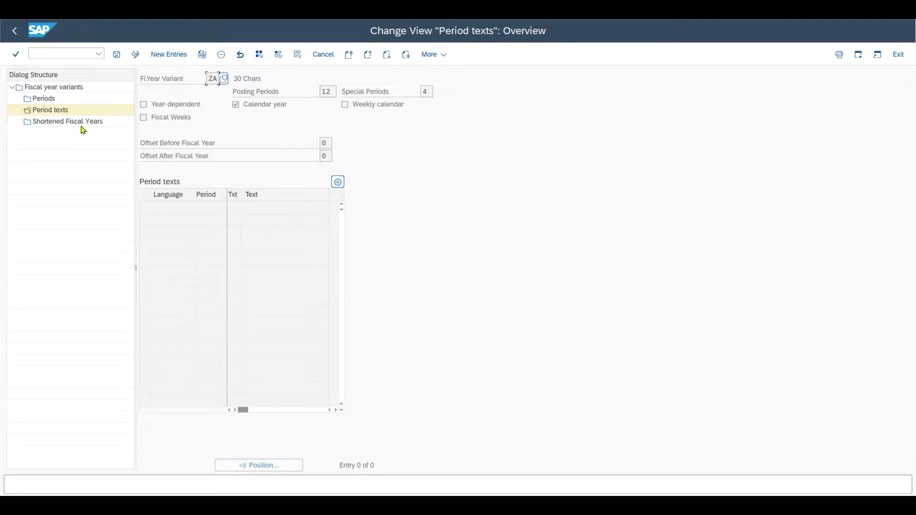
mouse_move(58, 124)
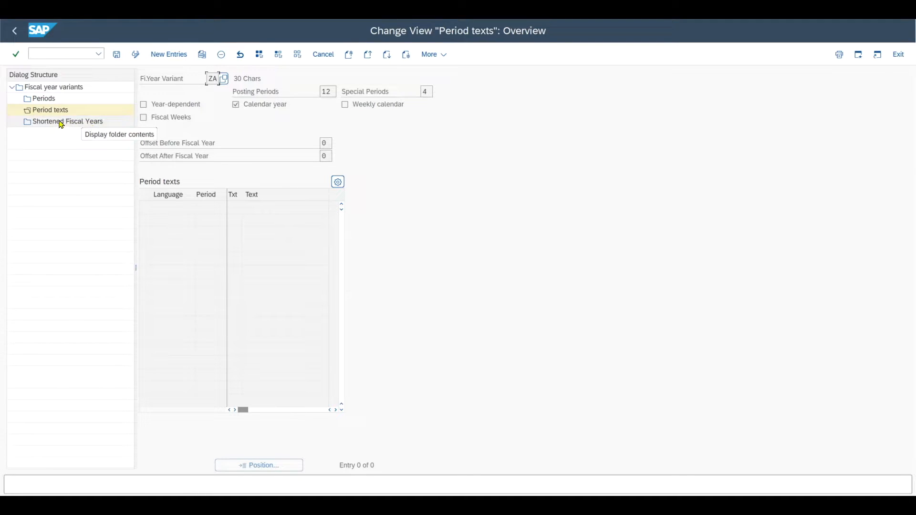
mouse_move(54, 130)
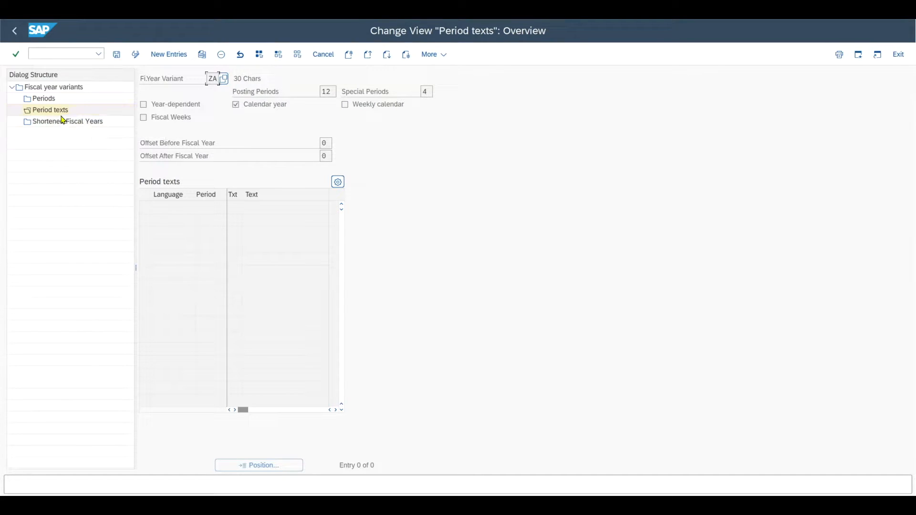
mouse_move(53, 87)
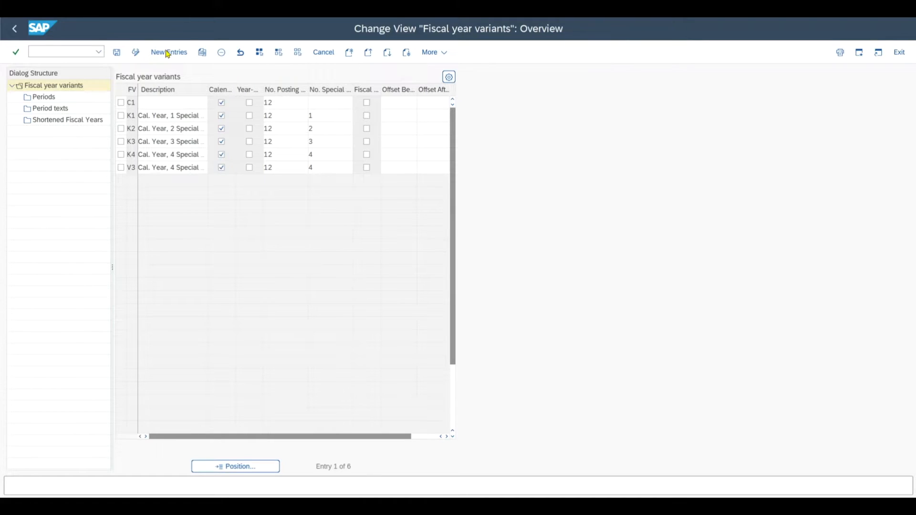
Add variant ZZ 'non-calendar FY' with 12 posting and 4 special periods.
left_click(168, 51)
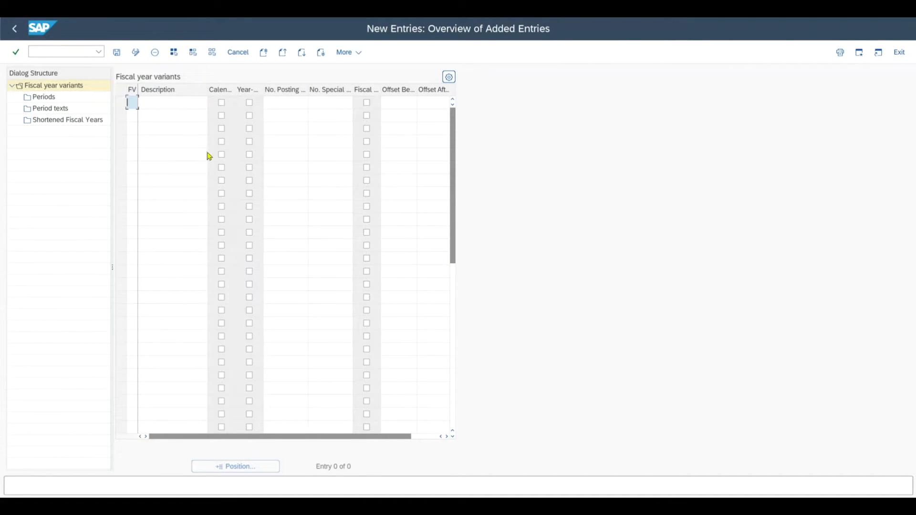
type("ZZ")
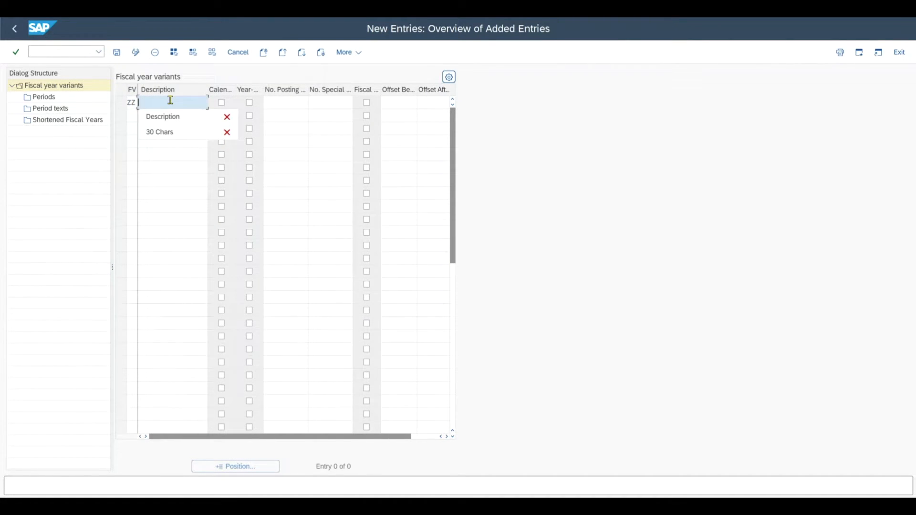
type("non-calendar FY")
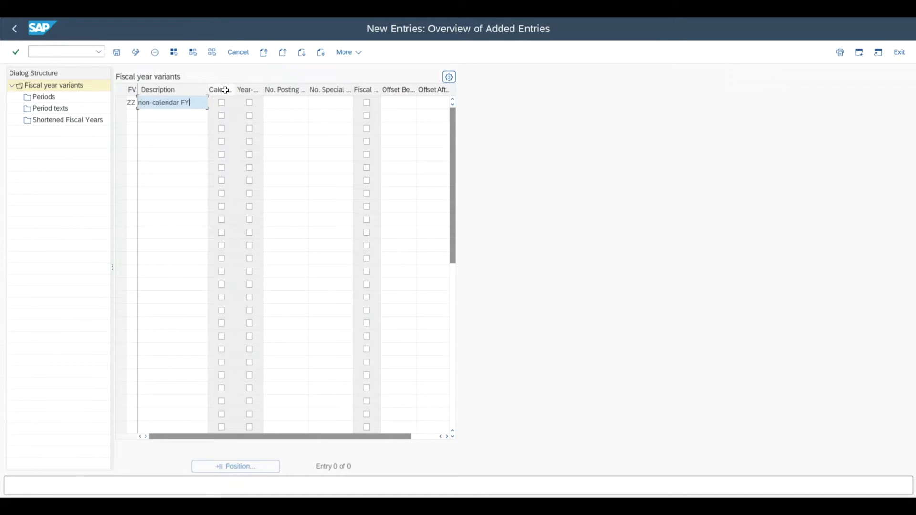
mouse_move(292, 103)
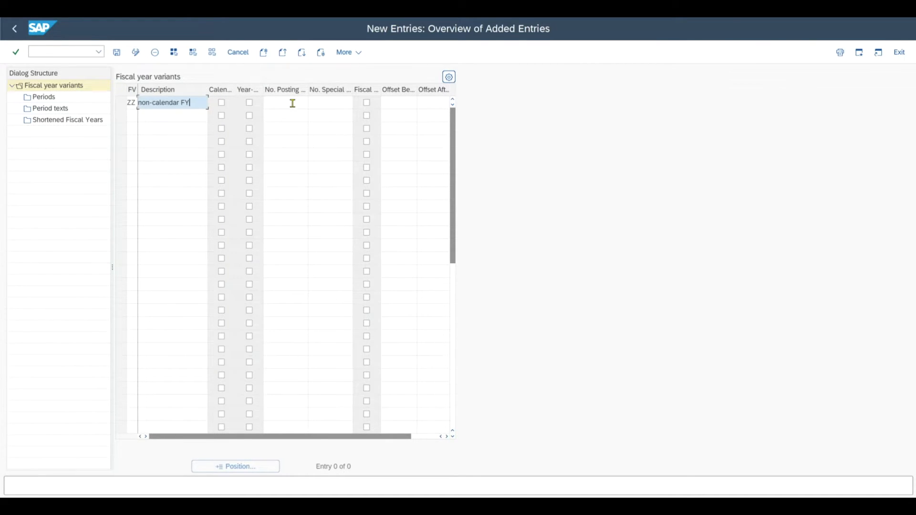
left_click(286, 102)
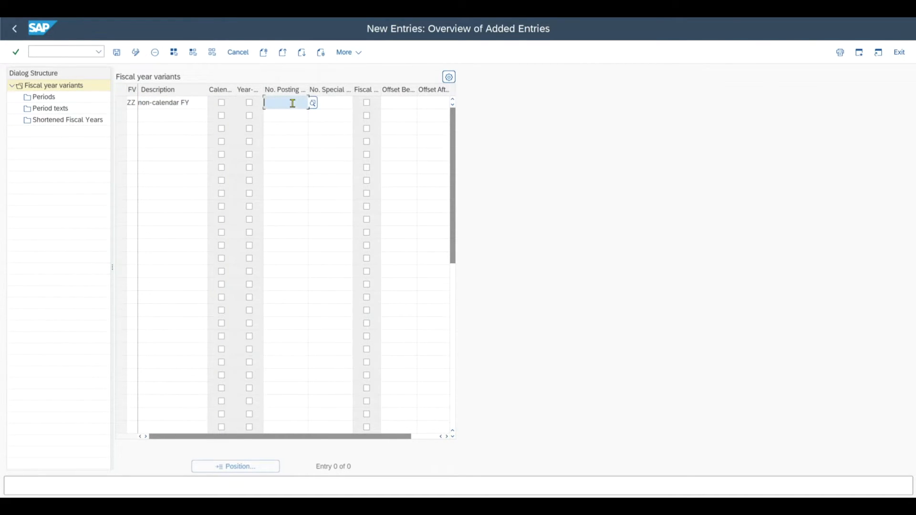
type("12")
left_click(330, 102)
type("4")
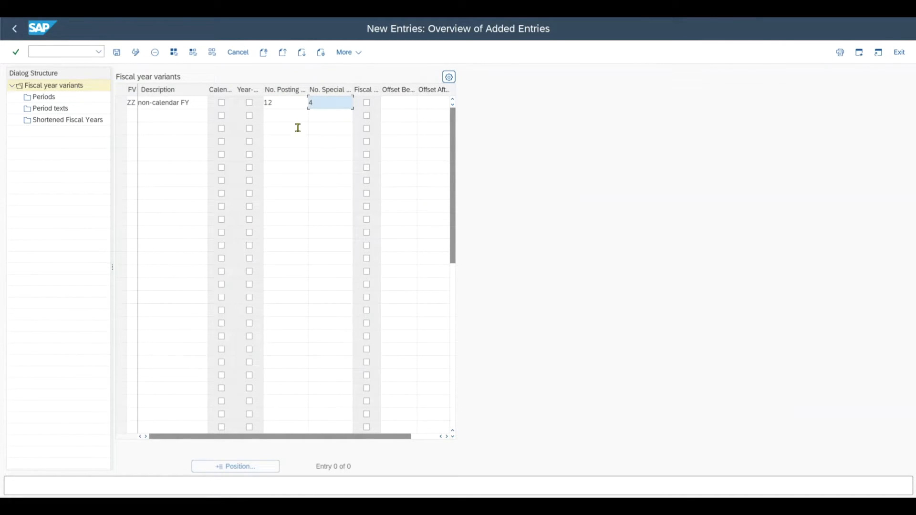
left_click(121, 102)
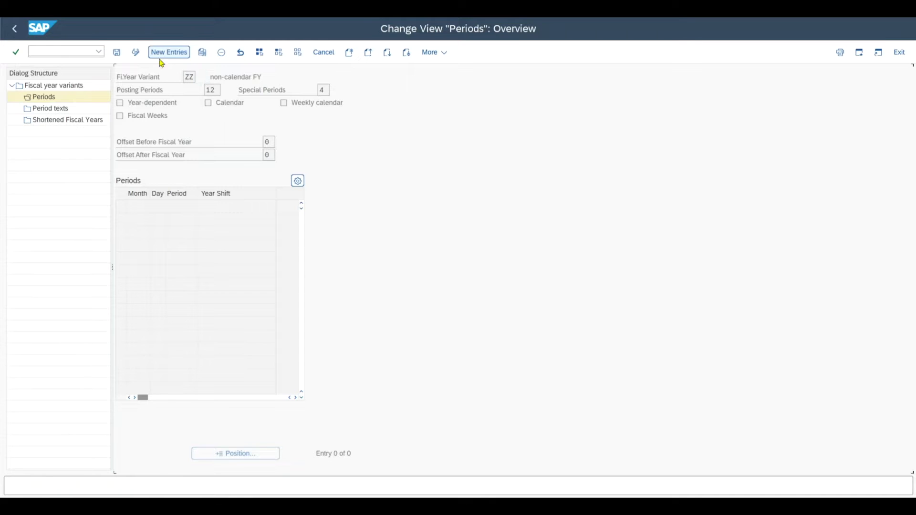
Start new period entries for ZZ and focus the first Month cell.
left_click(168, 51)
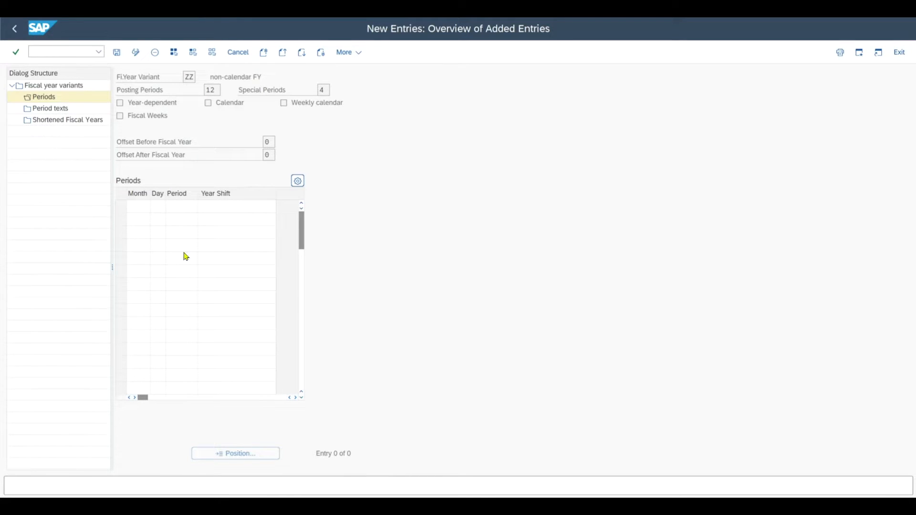
left_click(138, 206)
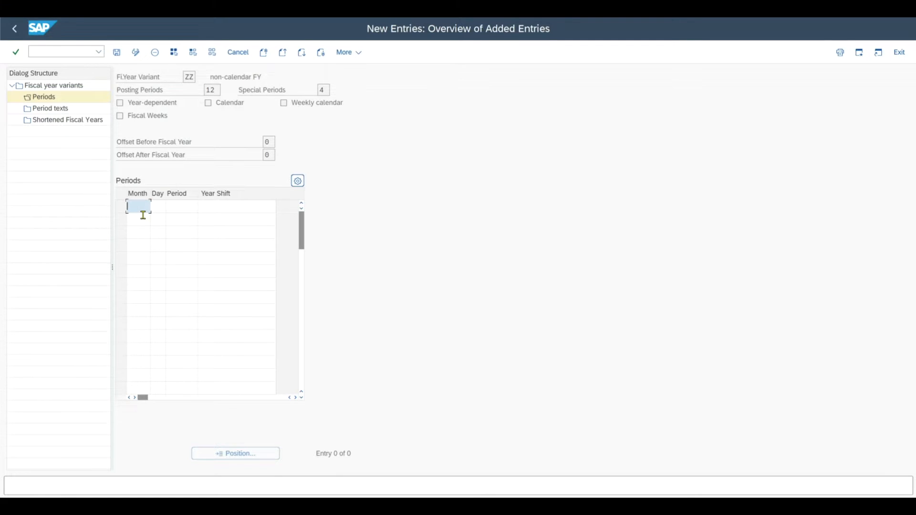
Enter month 1, day 31 as period 10 with year shift -1.
type("1")
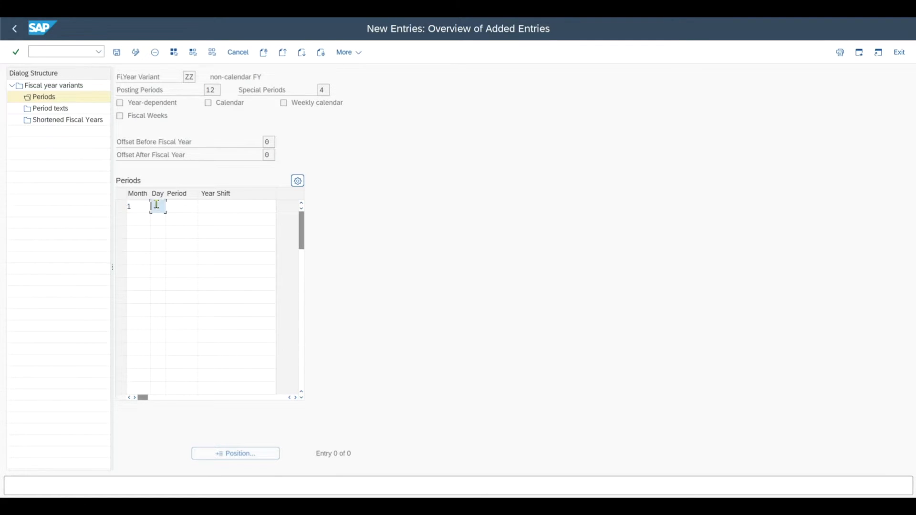
type("31")
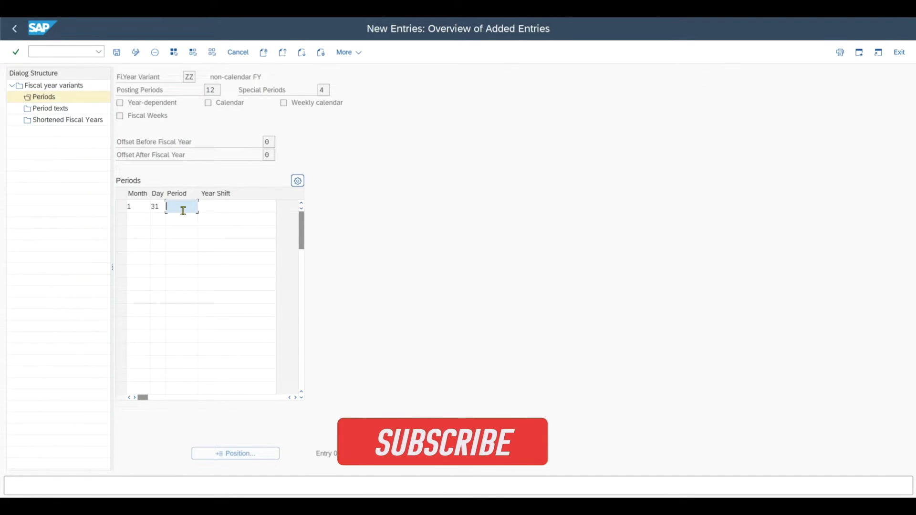
type("10")
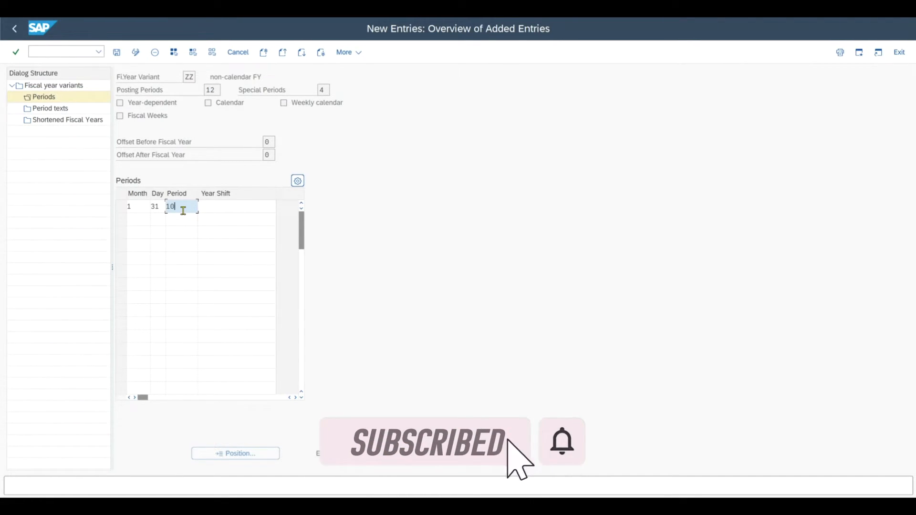
key("Tab")
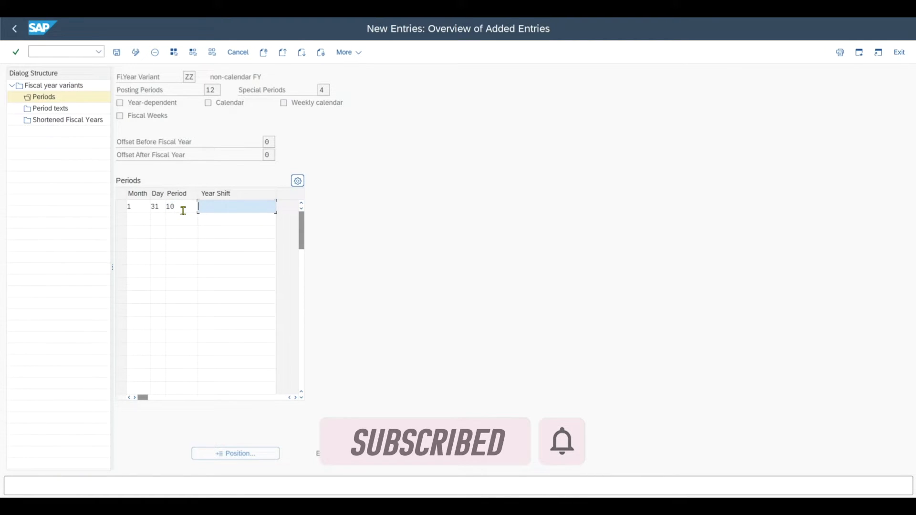
type("-1")
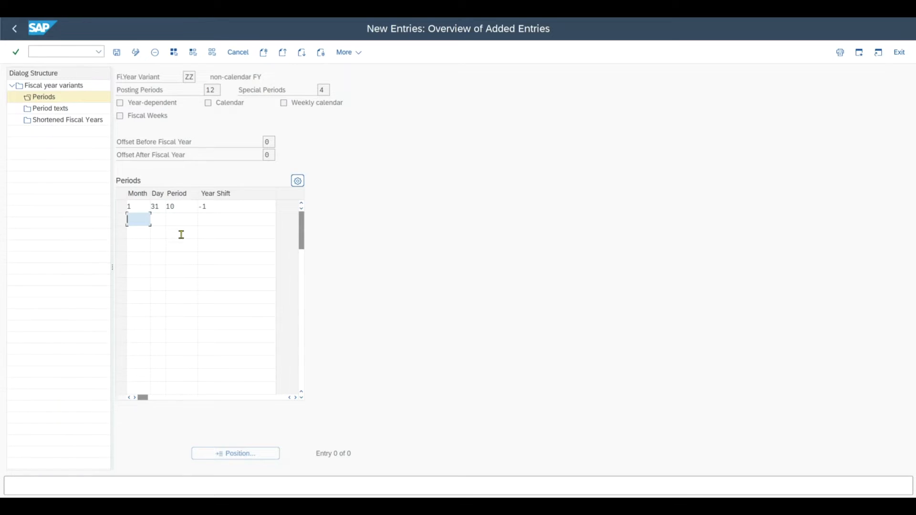
Enter rows 2/29/11/-1, 3/31/12/-1 and 4/30/1/0.
type("2")
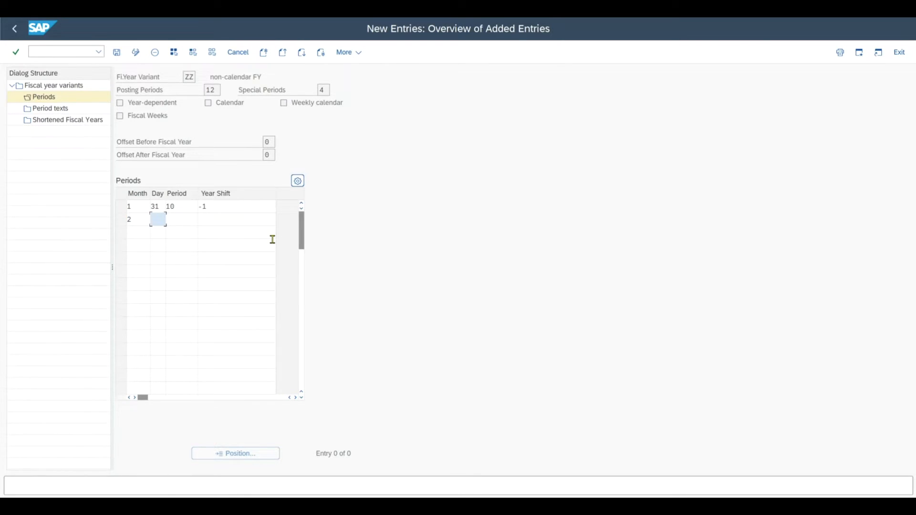
type("29")
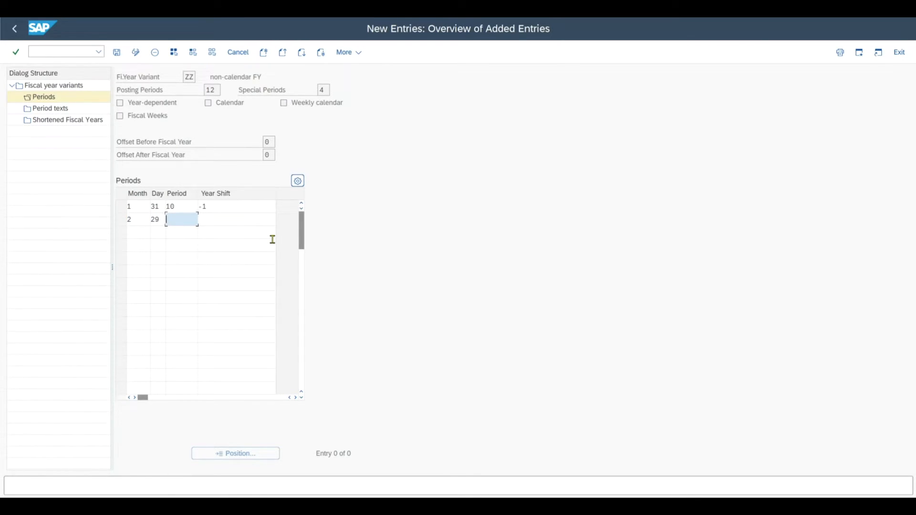
type("11")
left_click(236, 220)
type("-1")
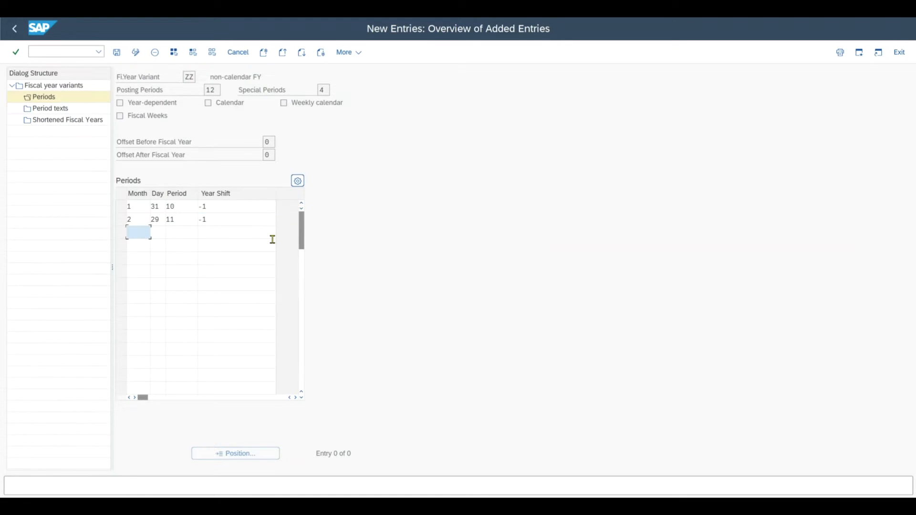
type("3")
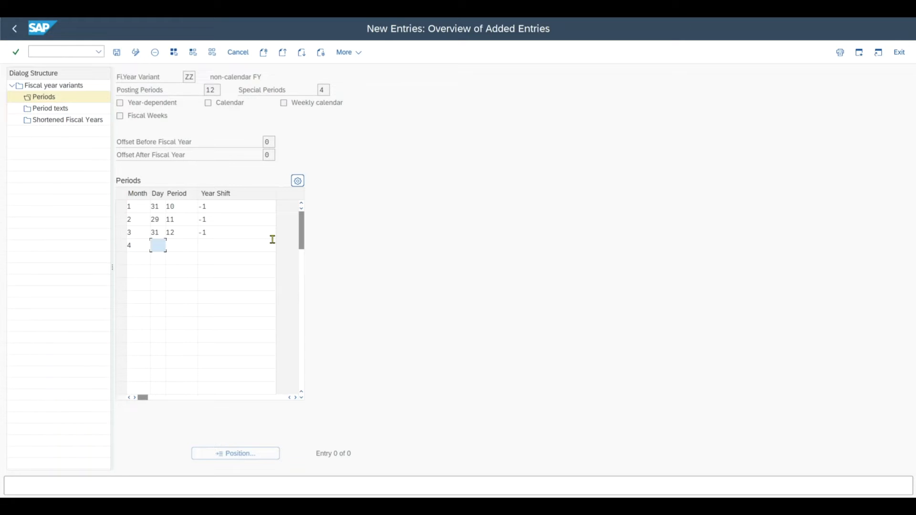
type("30")
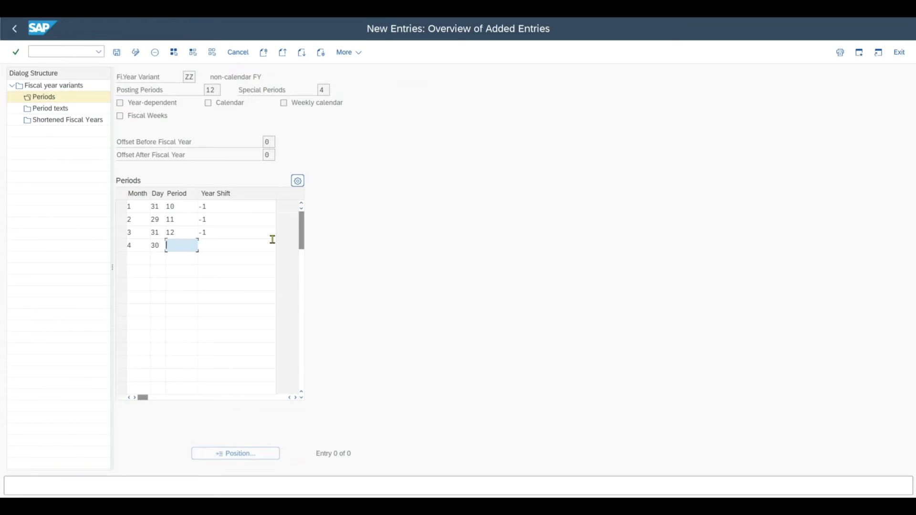
type("1")
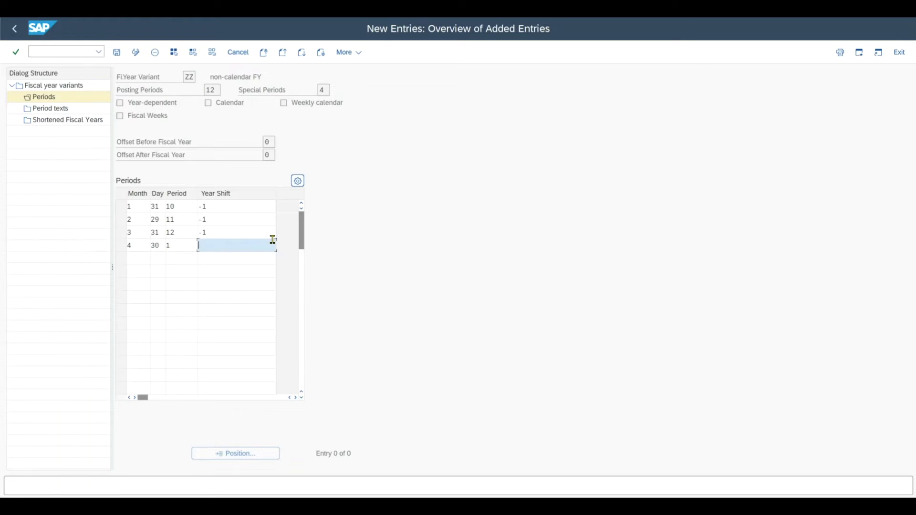
type("0")
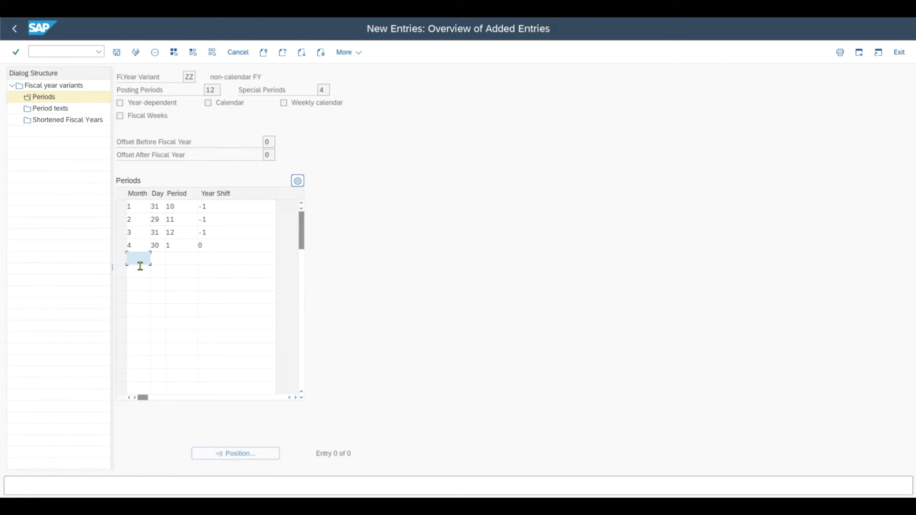
Map months 5 to 12 month-ends as periods 2–9 with year shift 0.
left_click(138, 259)
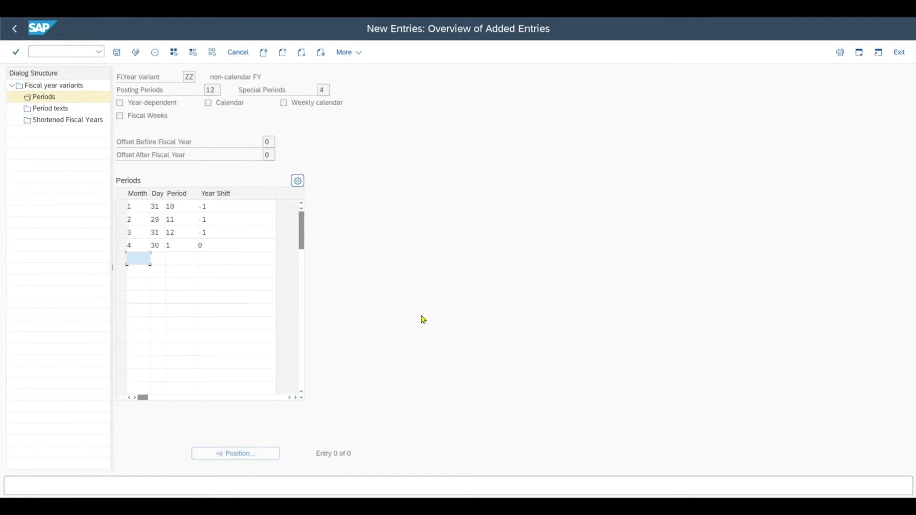
type("5")
left_click(182, 310)
type("6")
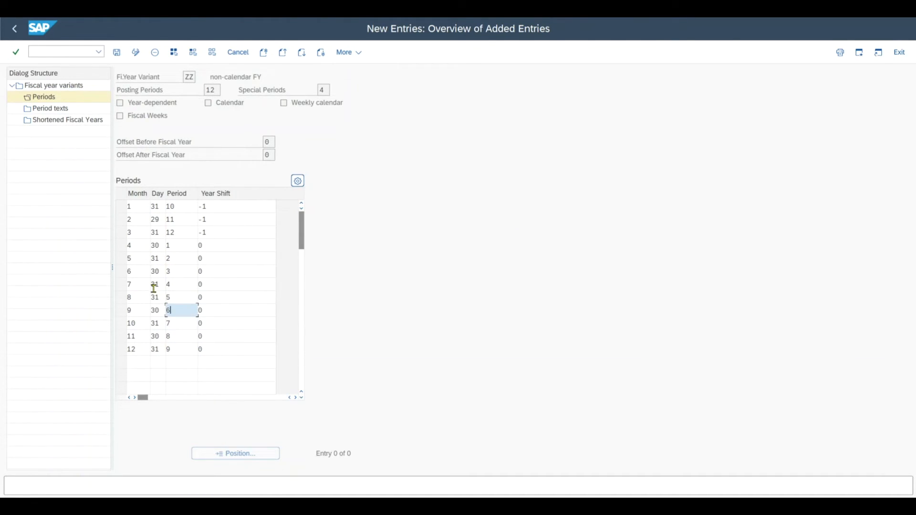
left_click(128, 207)
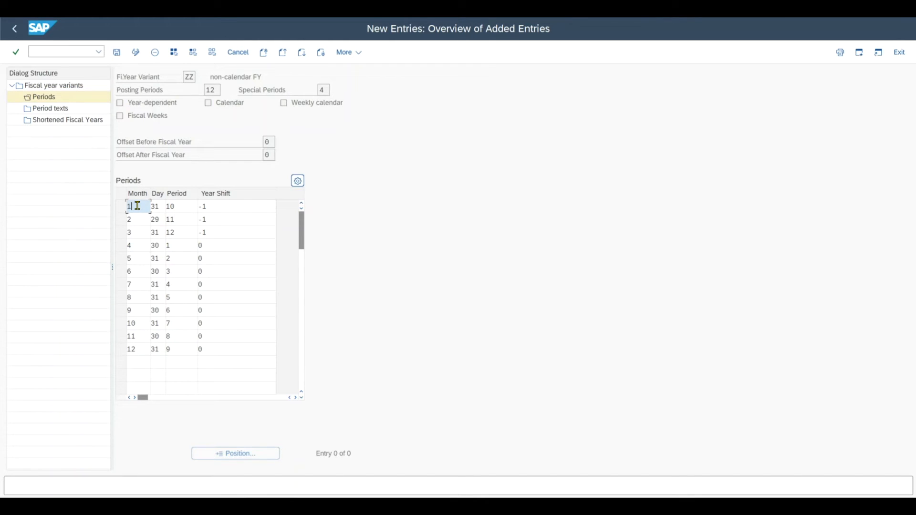
left_click(154, 246)
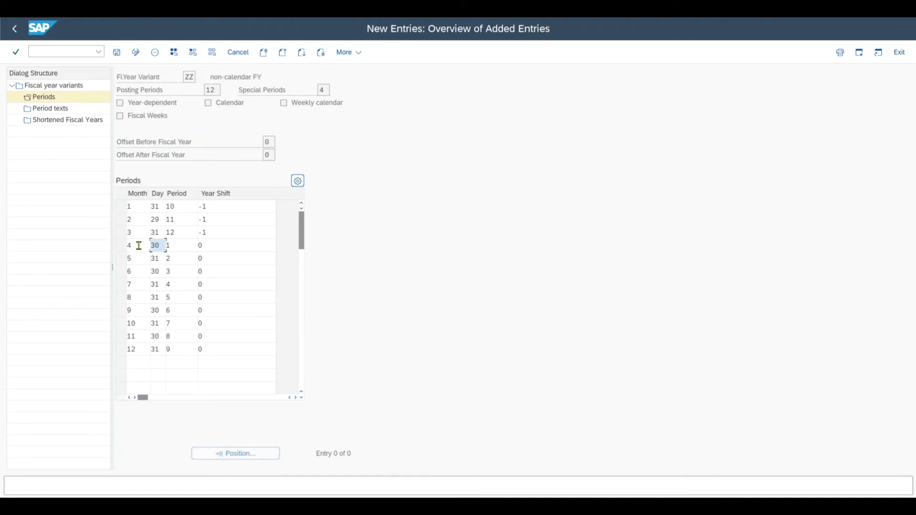
left_click(129, 245)
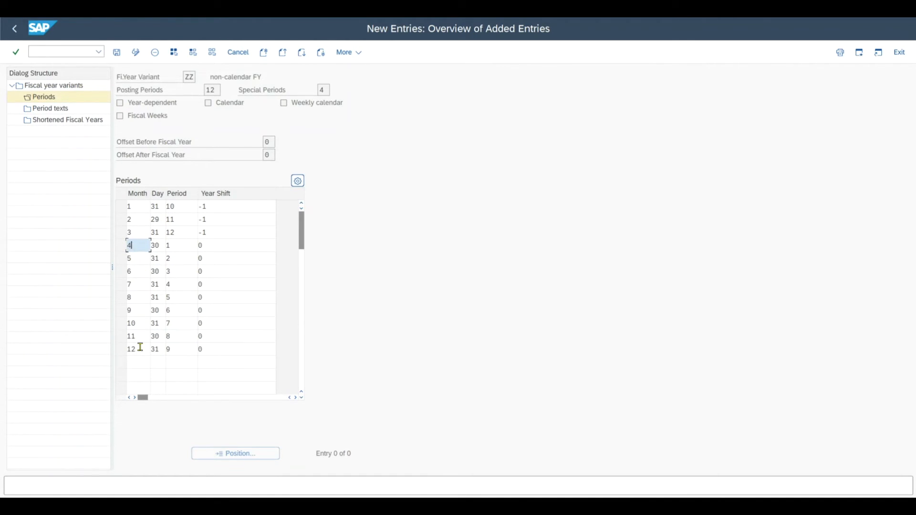
mouse_move(151, 287)
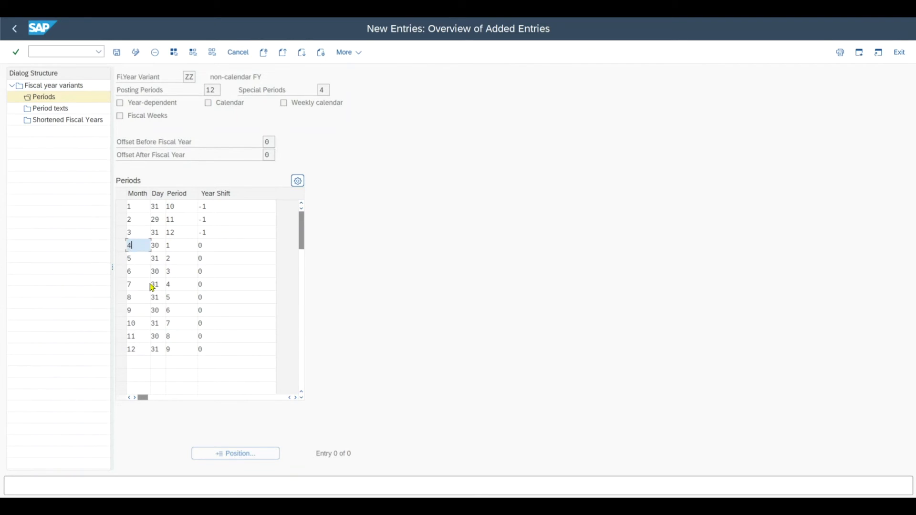
left_click(136, 232)
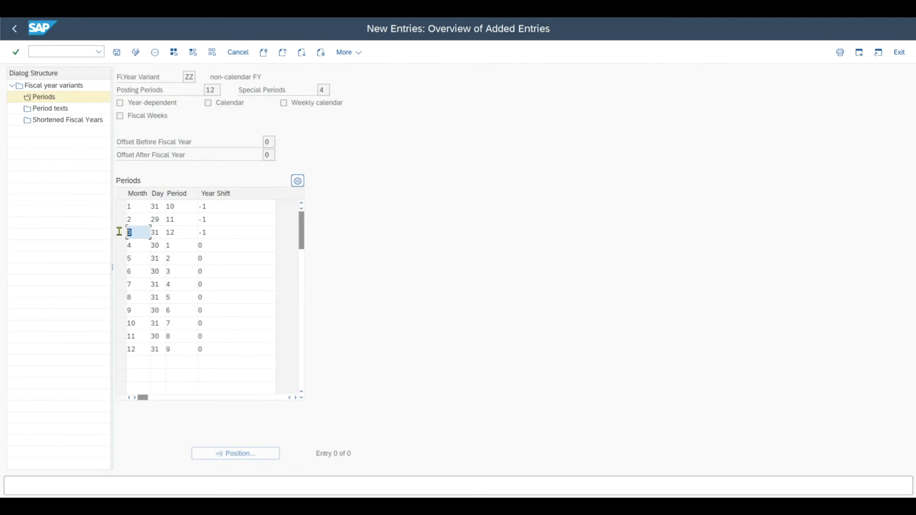
left_click(129, 206)
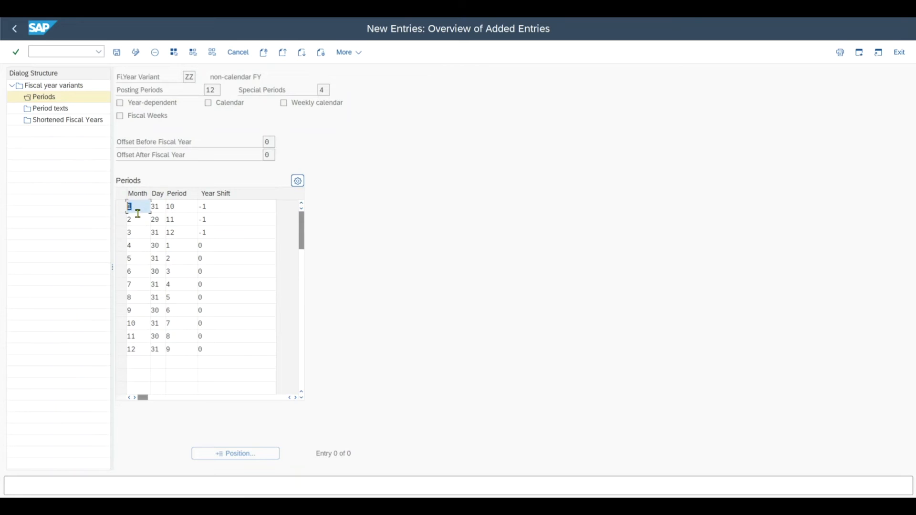
left_click(130, 232)
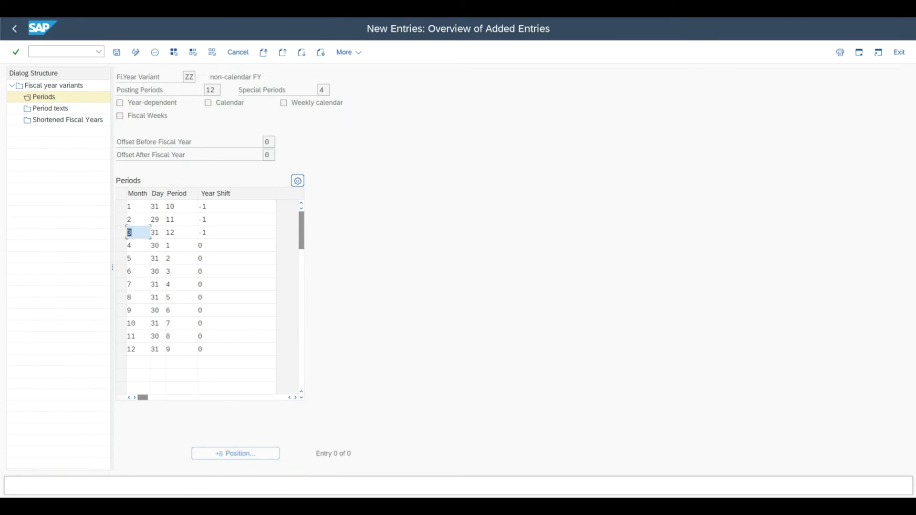
left_click(155, 220)
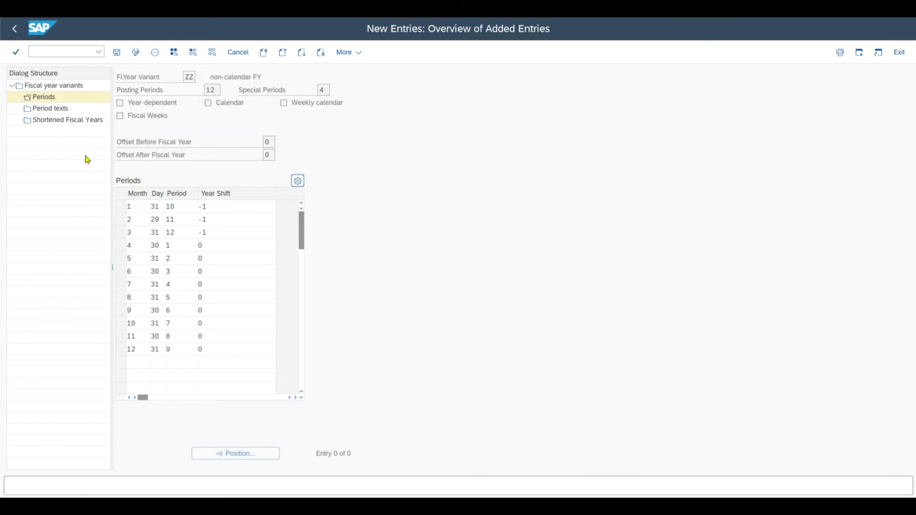
Re-enter OB29 and add a variant described 'Test' marked year-dependent.
type("/")
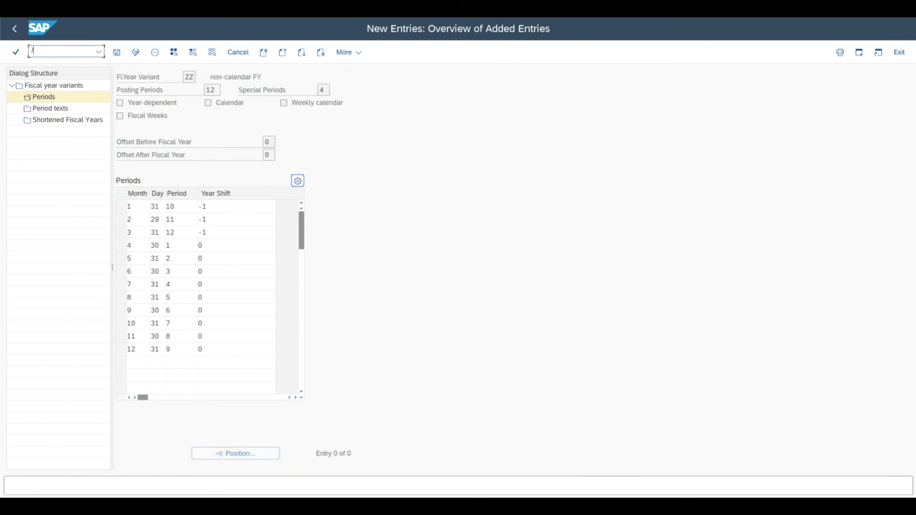
type("/nob")
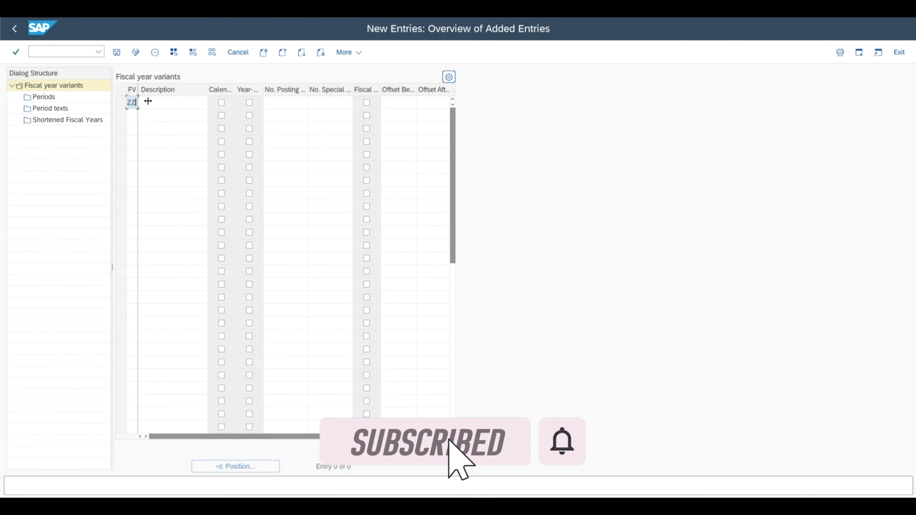
type("Test")
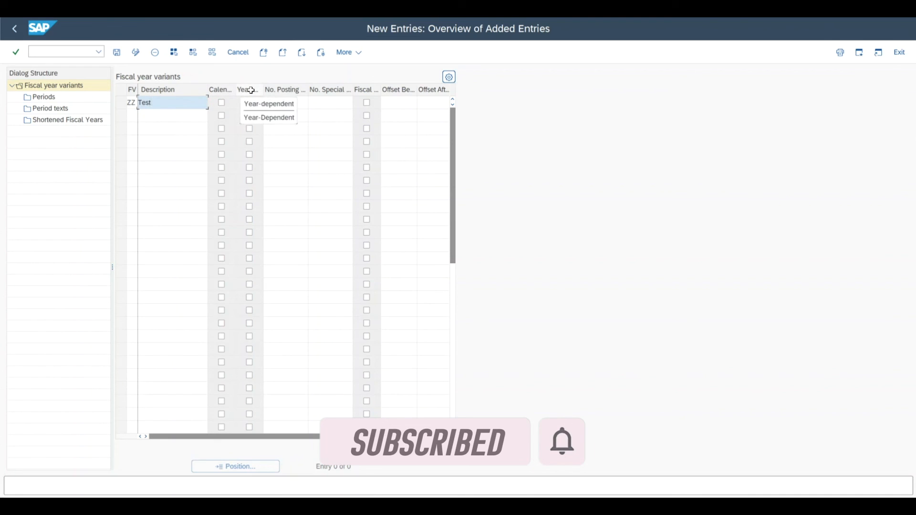
left_click(268, 103)
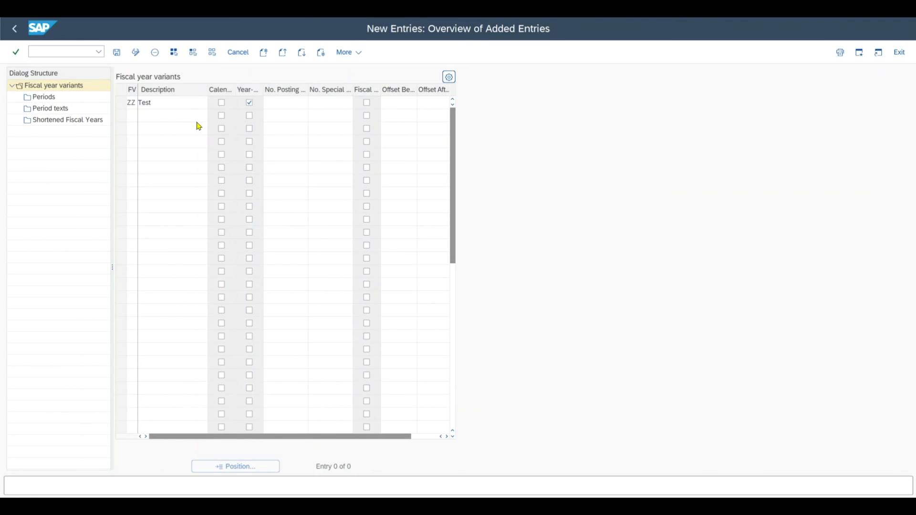
mouse_move(305, 222)
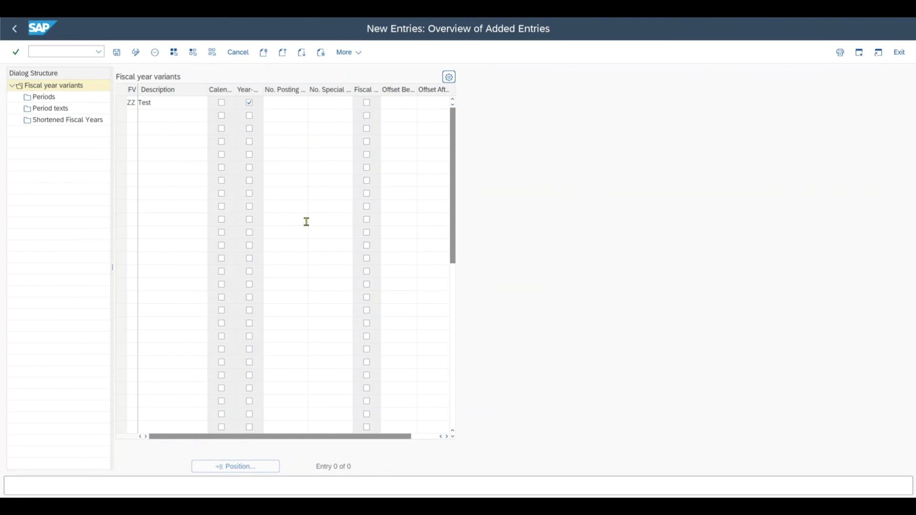